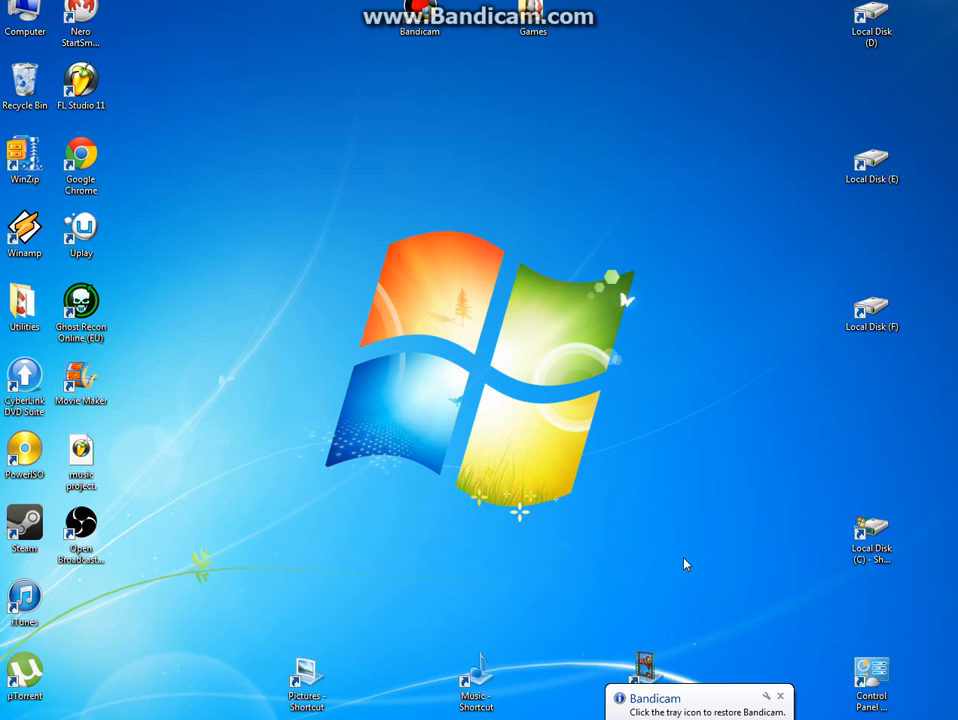
mouse_move(480, 332)
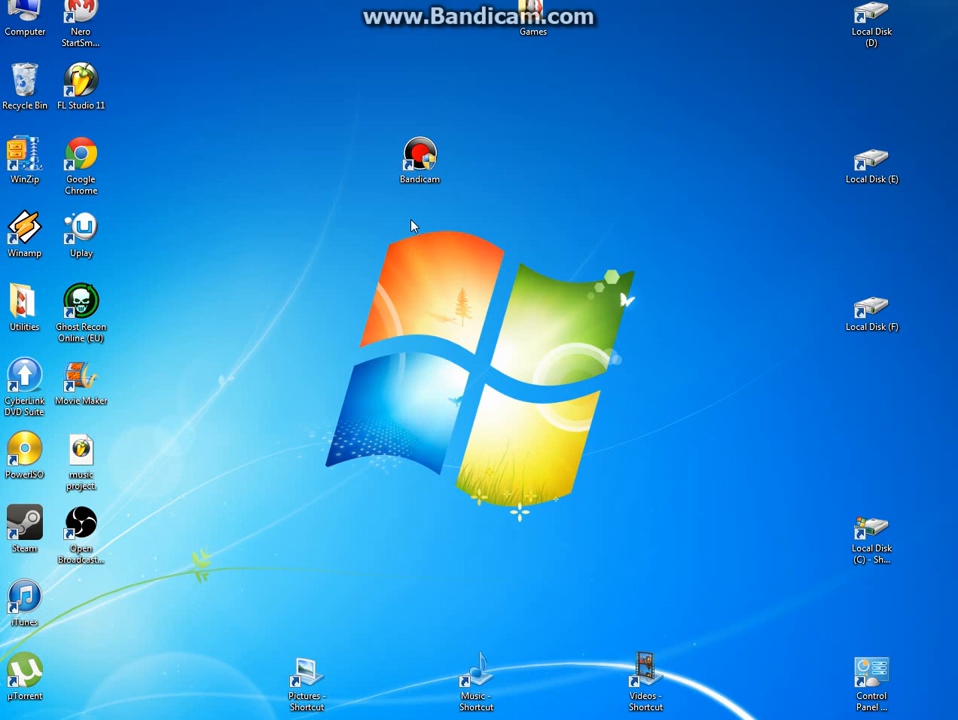
mouse_move(896, 482)
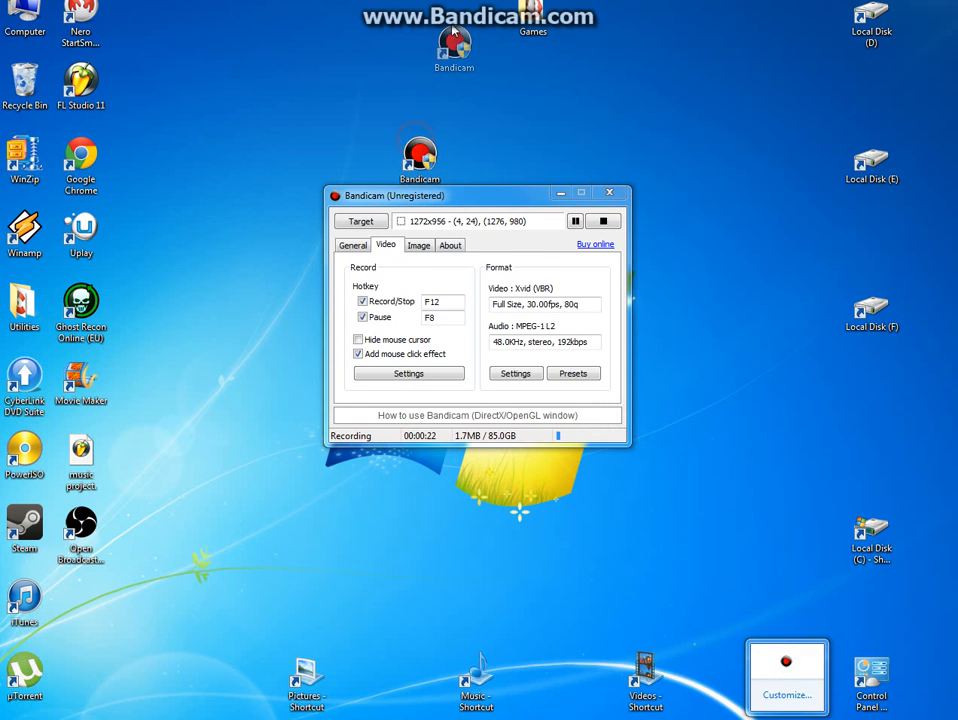
Reach the microphone's Levels properties from Bandicam's recording sound settings, showing level 99 and +30.0 dB boost.
drag(476, 196, 440, 140)
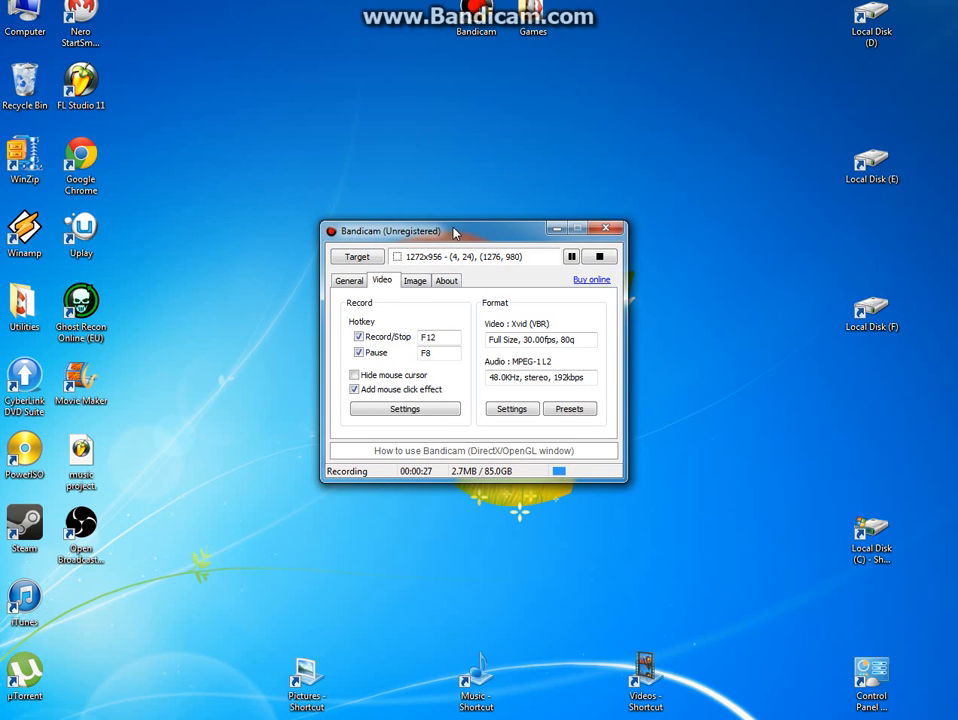
mouse_move(482, 376)
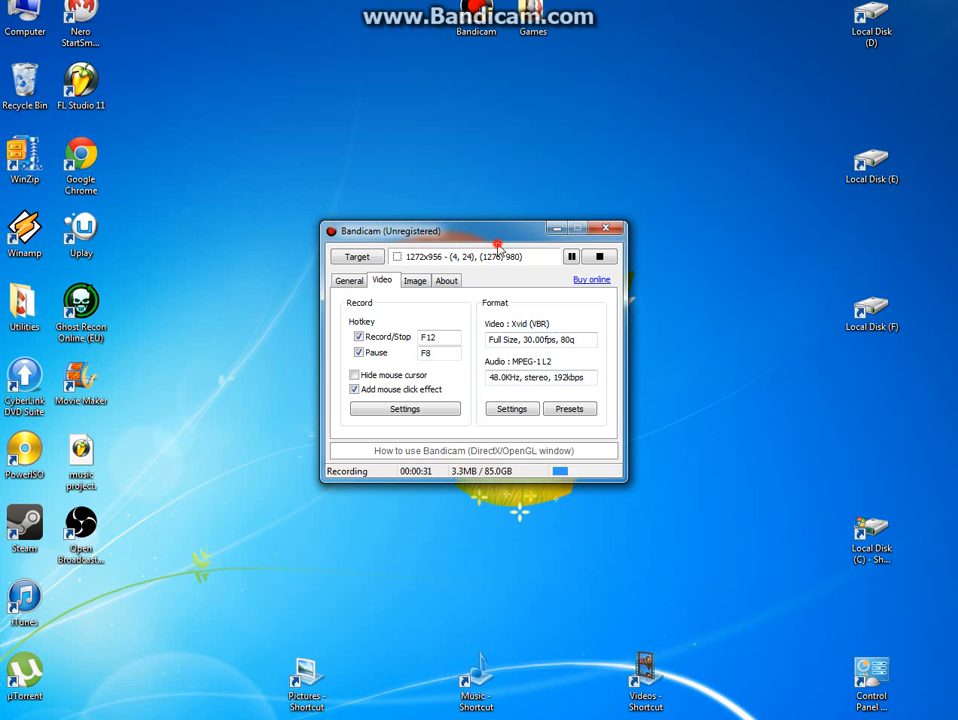
drag(476, 232, 488, 210)
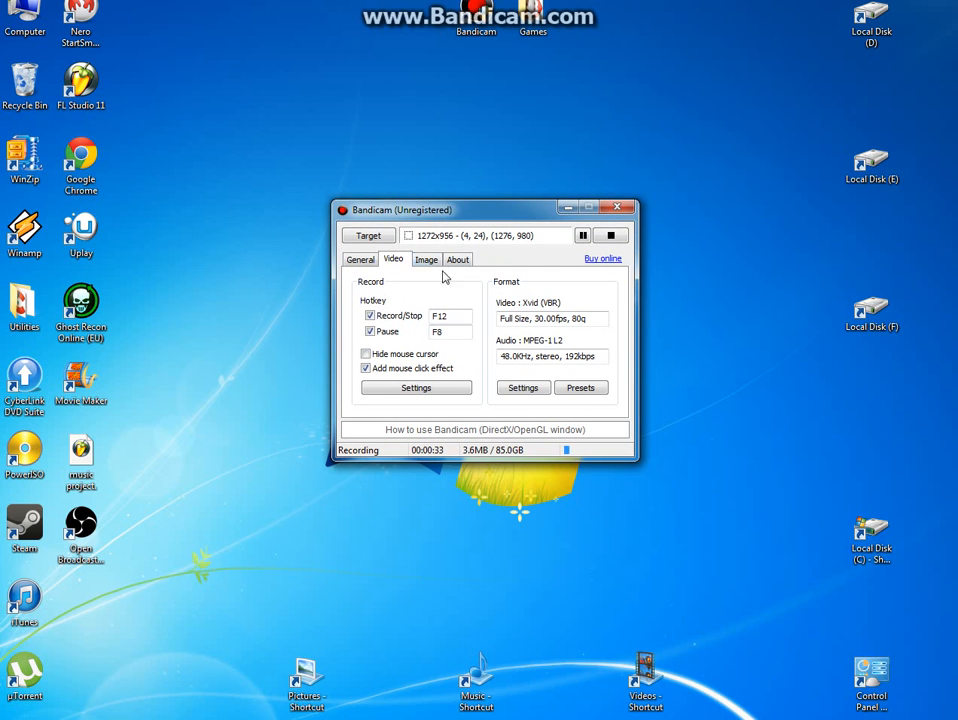
click(414, 388)
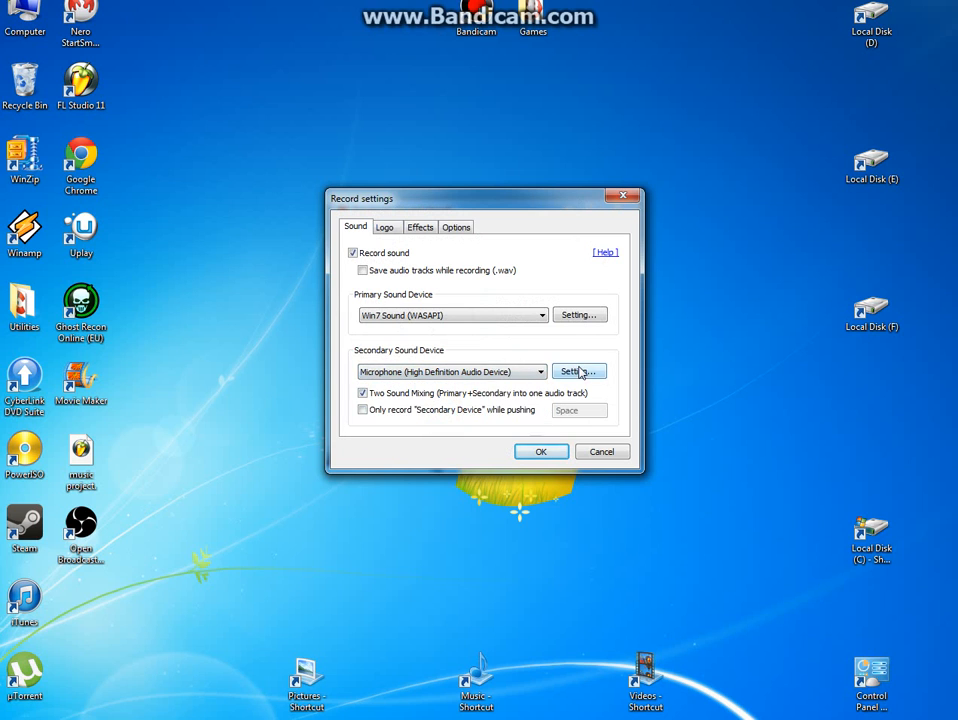
click(580, 370)
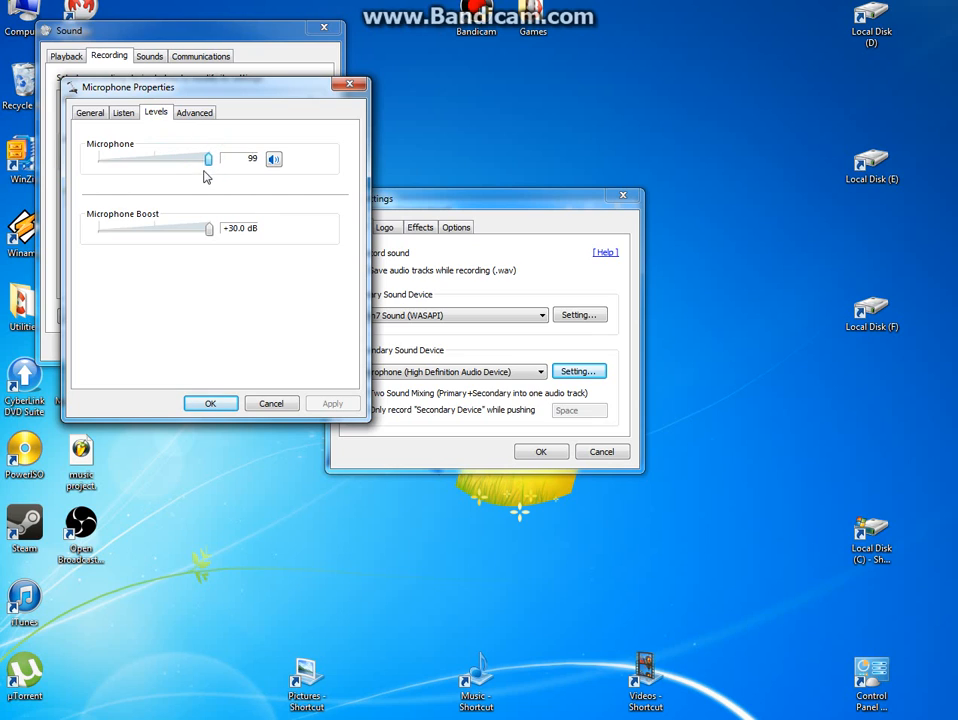
Adjust the Microphone slider down and back up, ending at 100 with boost at +30.0 dB.
drag(208, 158, 210, 158)
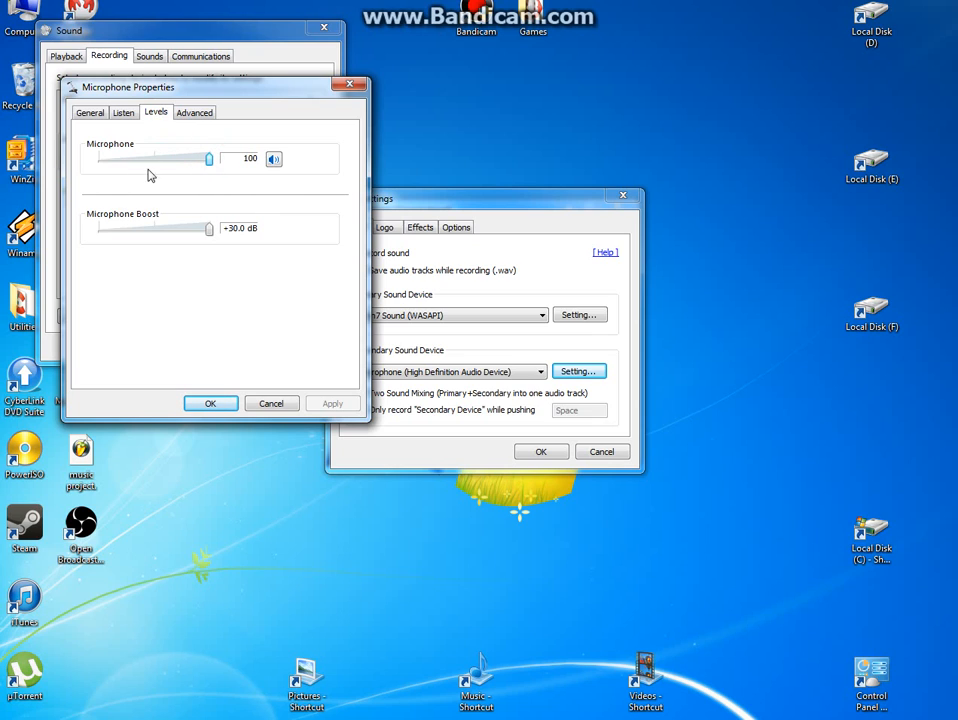
drag(208, 160, 144, 160)
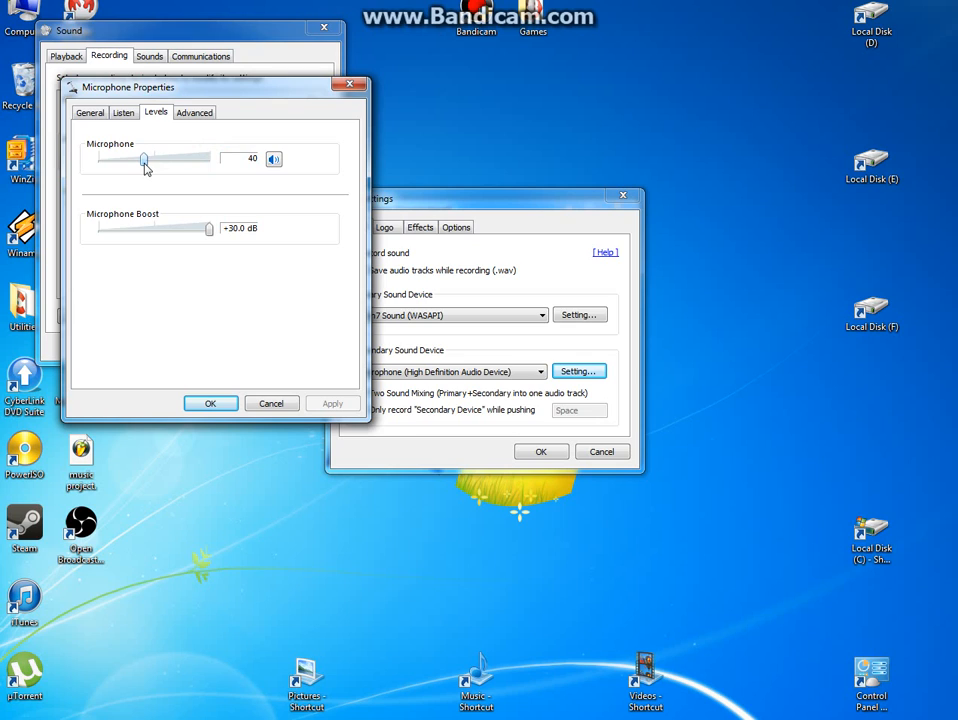
drag(144, 160, 162, 160)
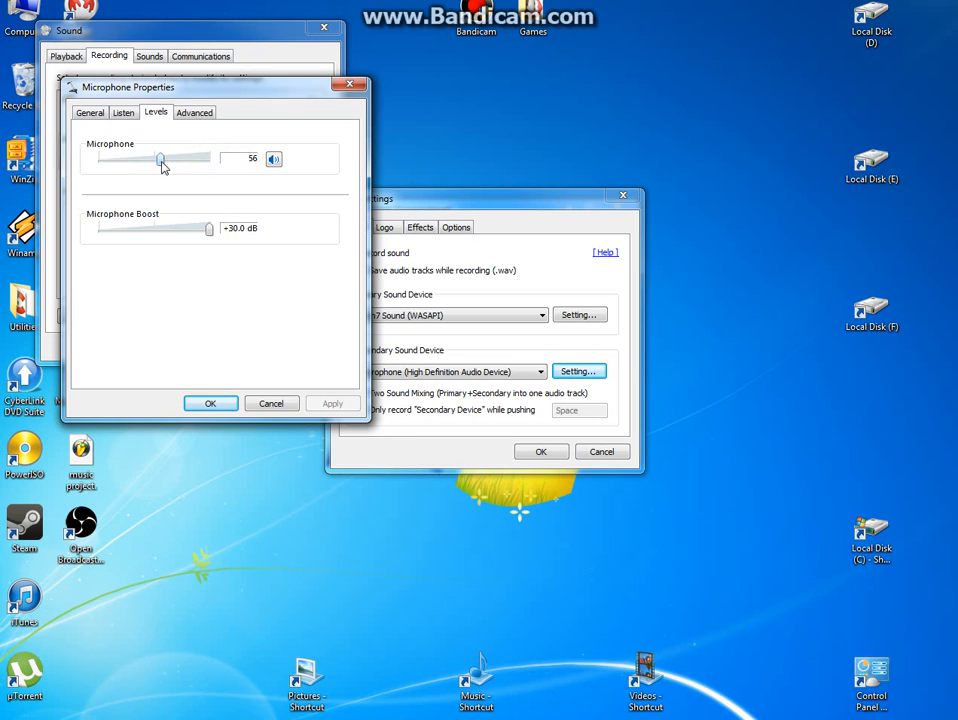
drag(162, 160, 194, 160)
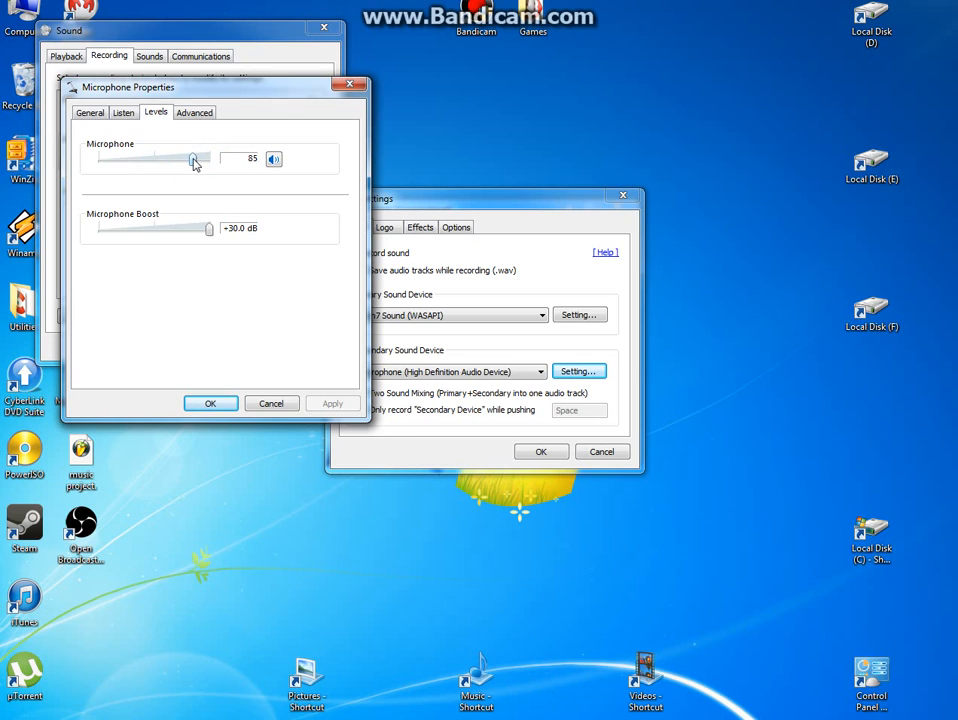
drag(196, 160, 210, 160)
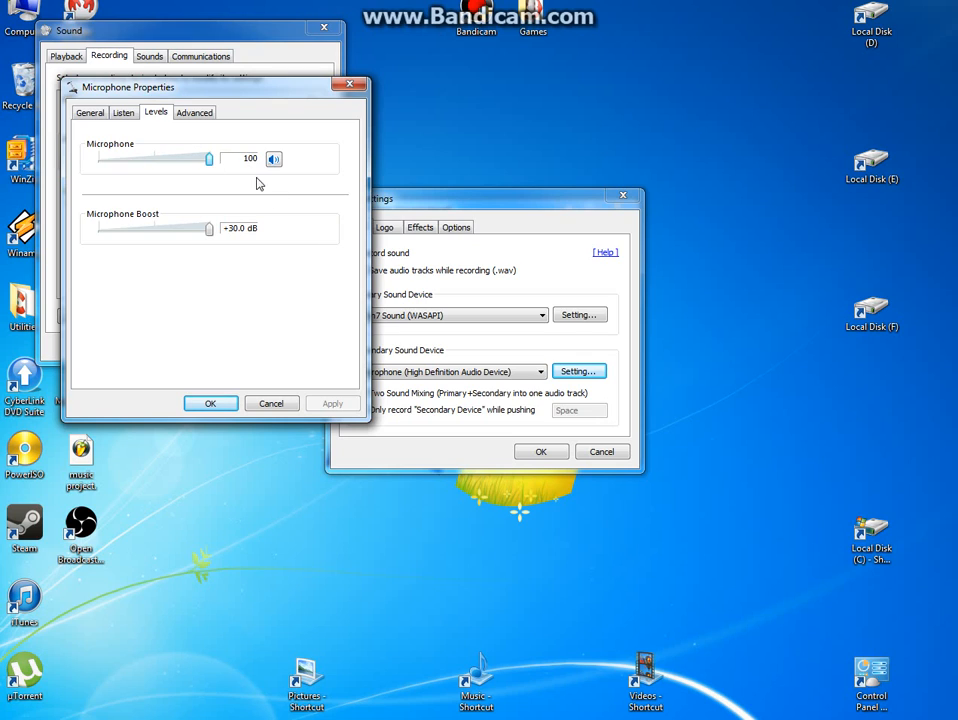
mouse_move(104, 238)
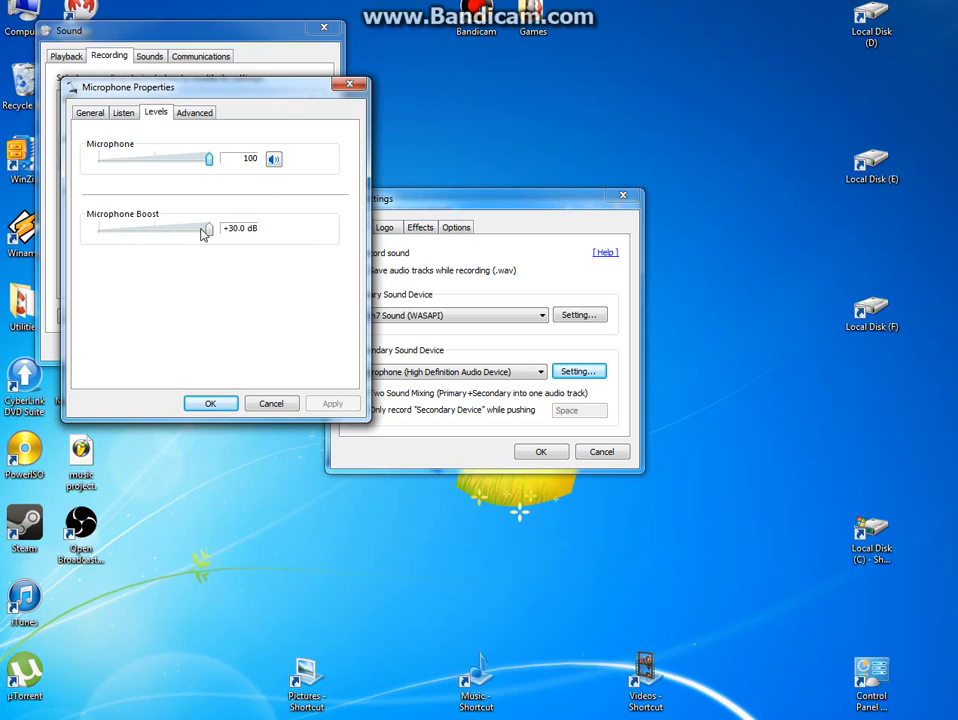
mouse_move(266, 262)
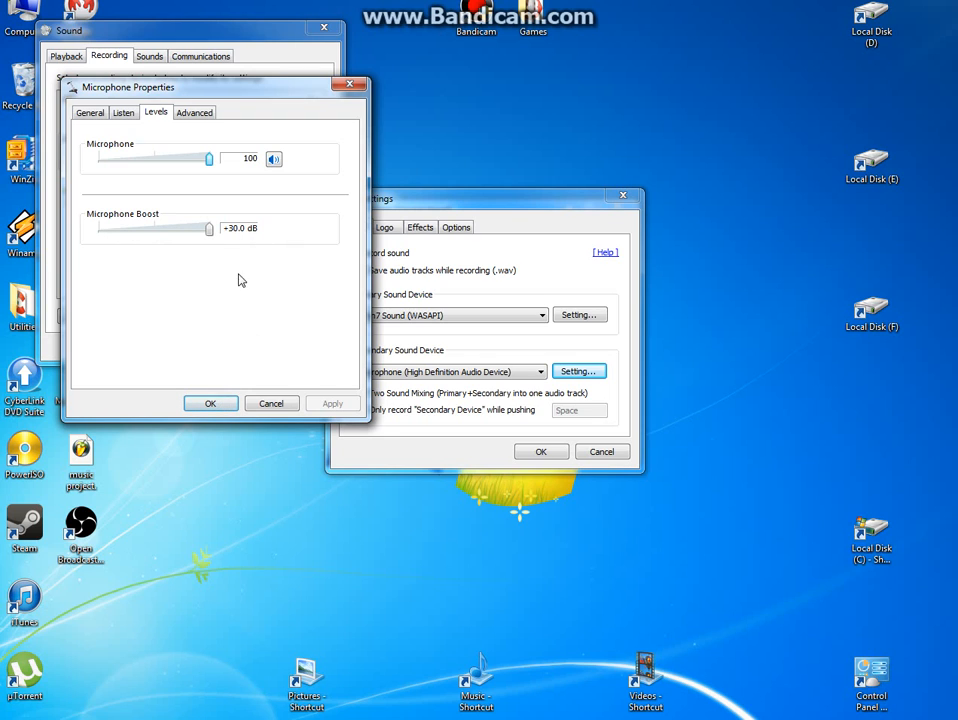
Confirm the microphone levels and close the recording sound settings with OK.
click(210, 404)
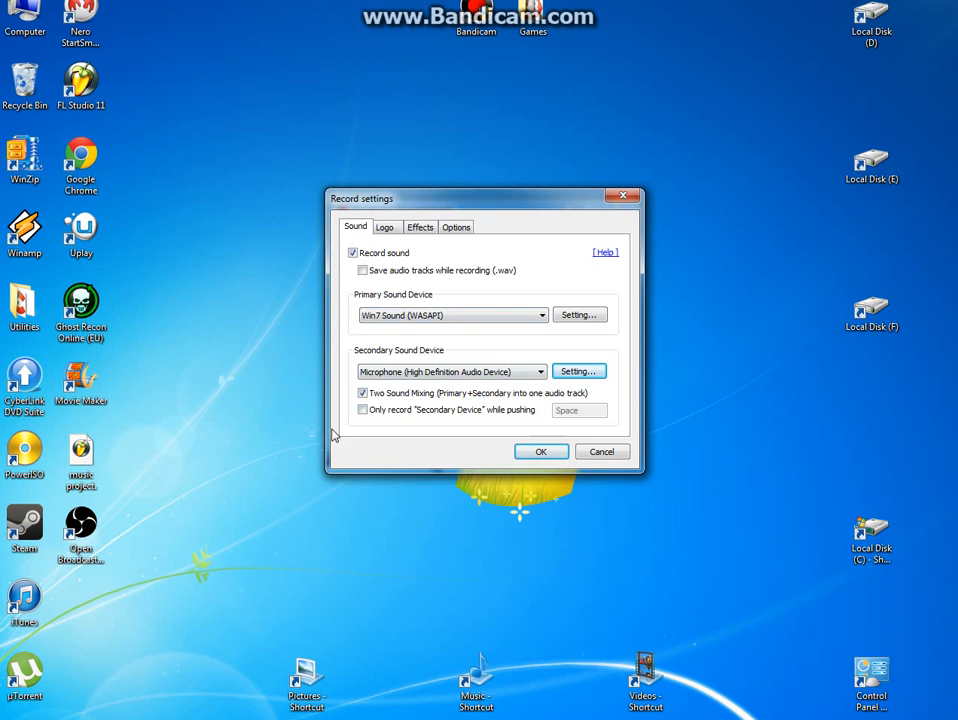
click(540, 452)
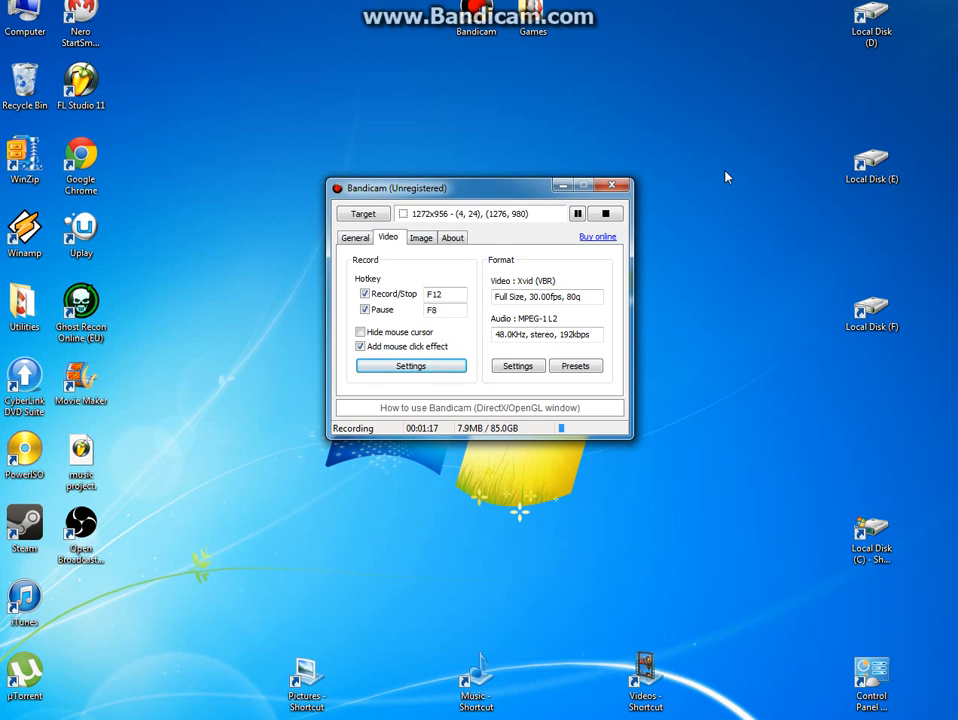
mouse_move(140, 656)
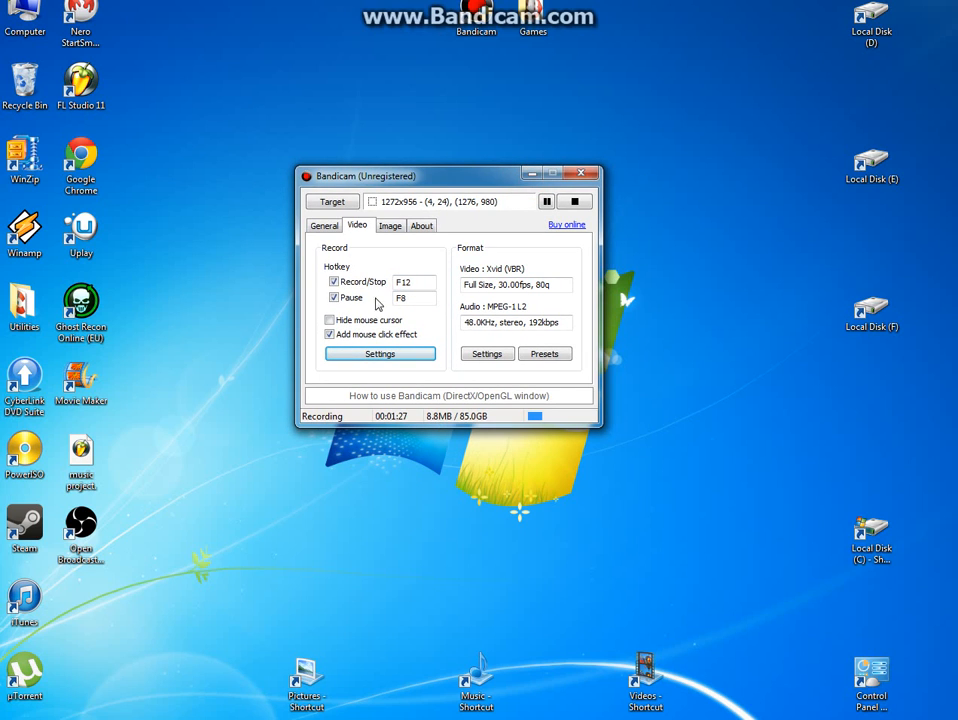
mouse_move(680, 42)
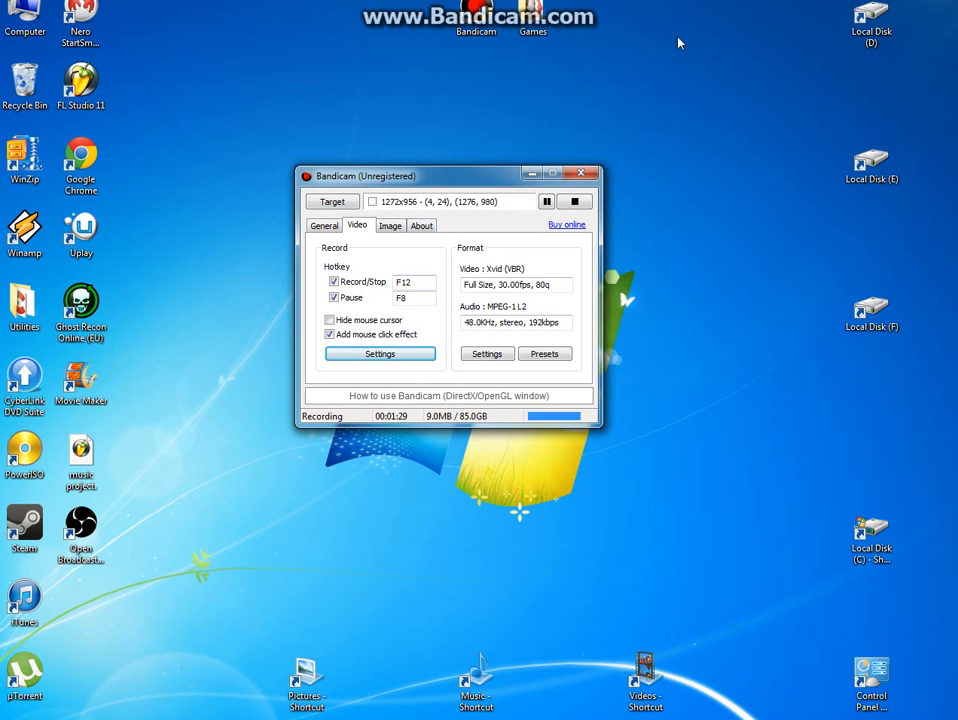
mouse_move(858, 140)
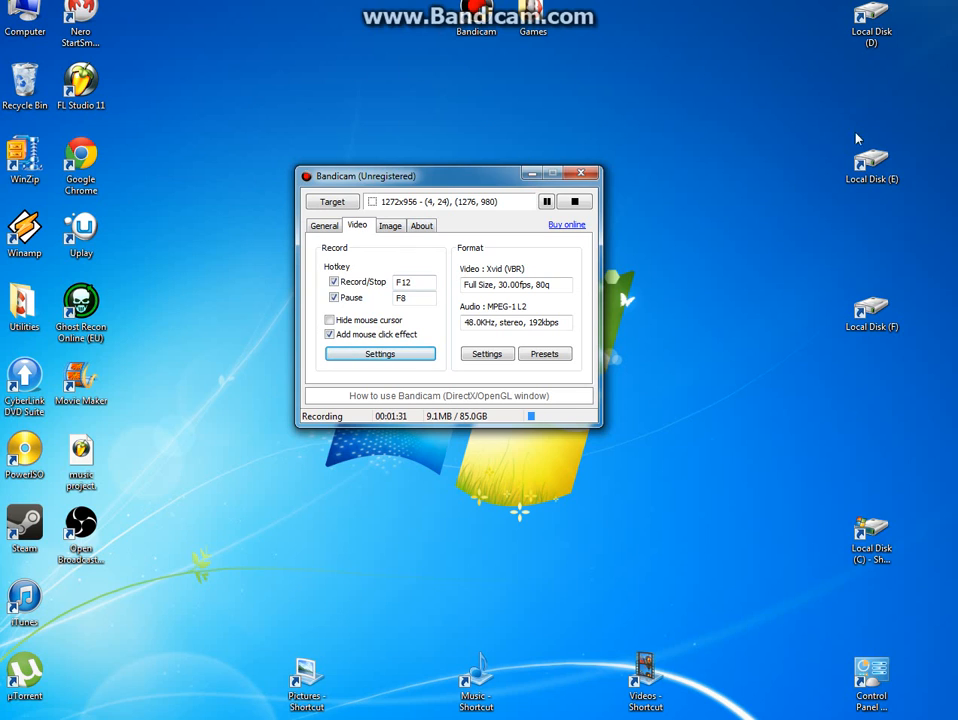
mouse_move(728, 210)
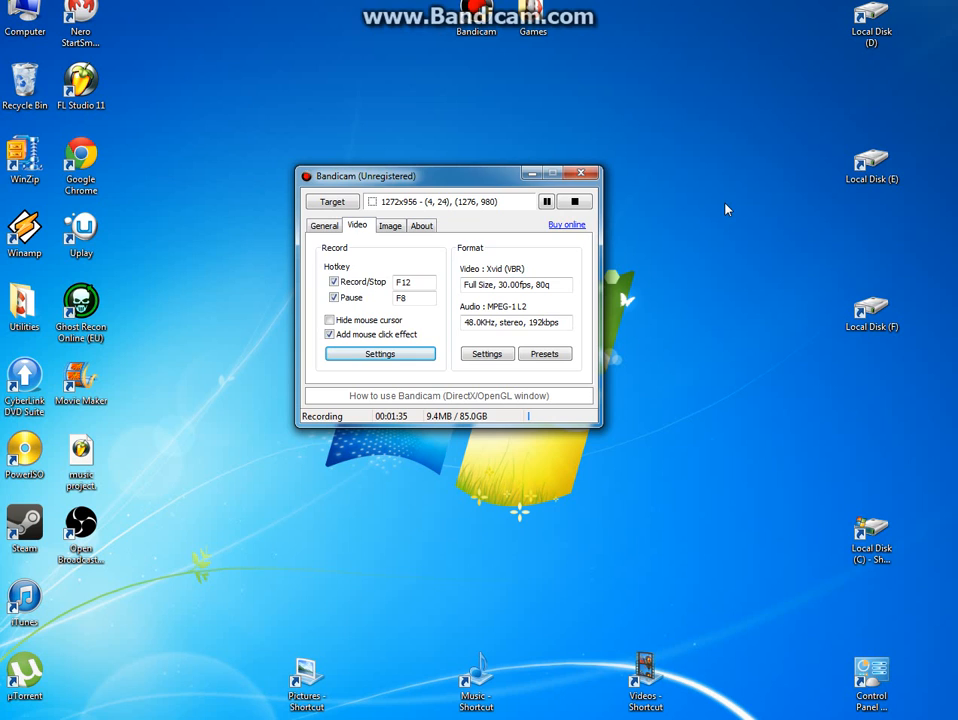
mouse_move(934, 22)
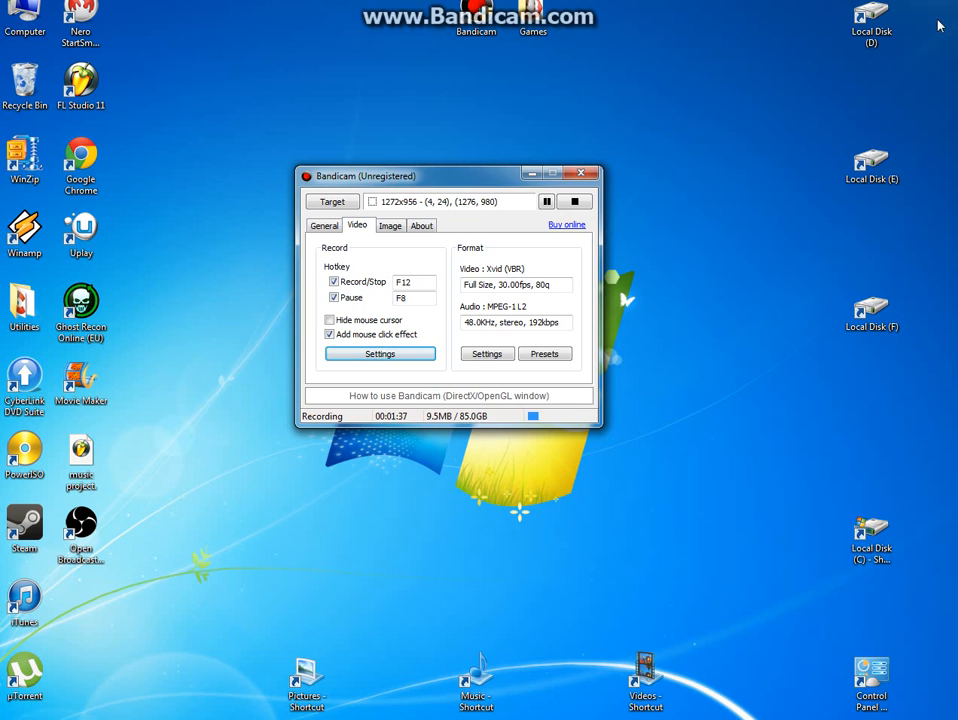